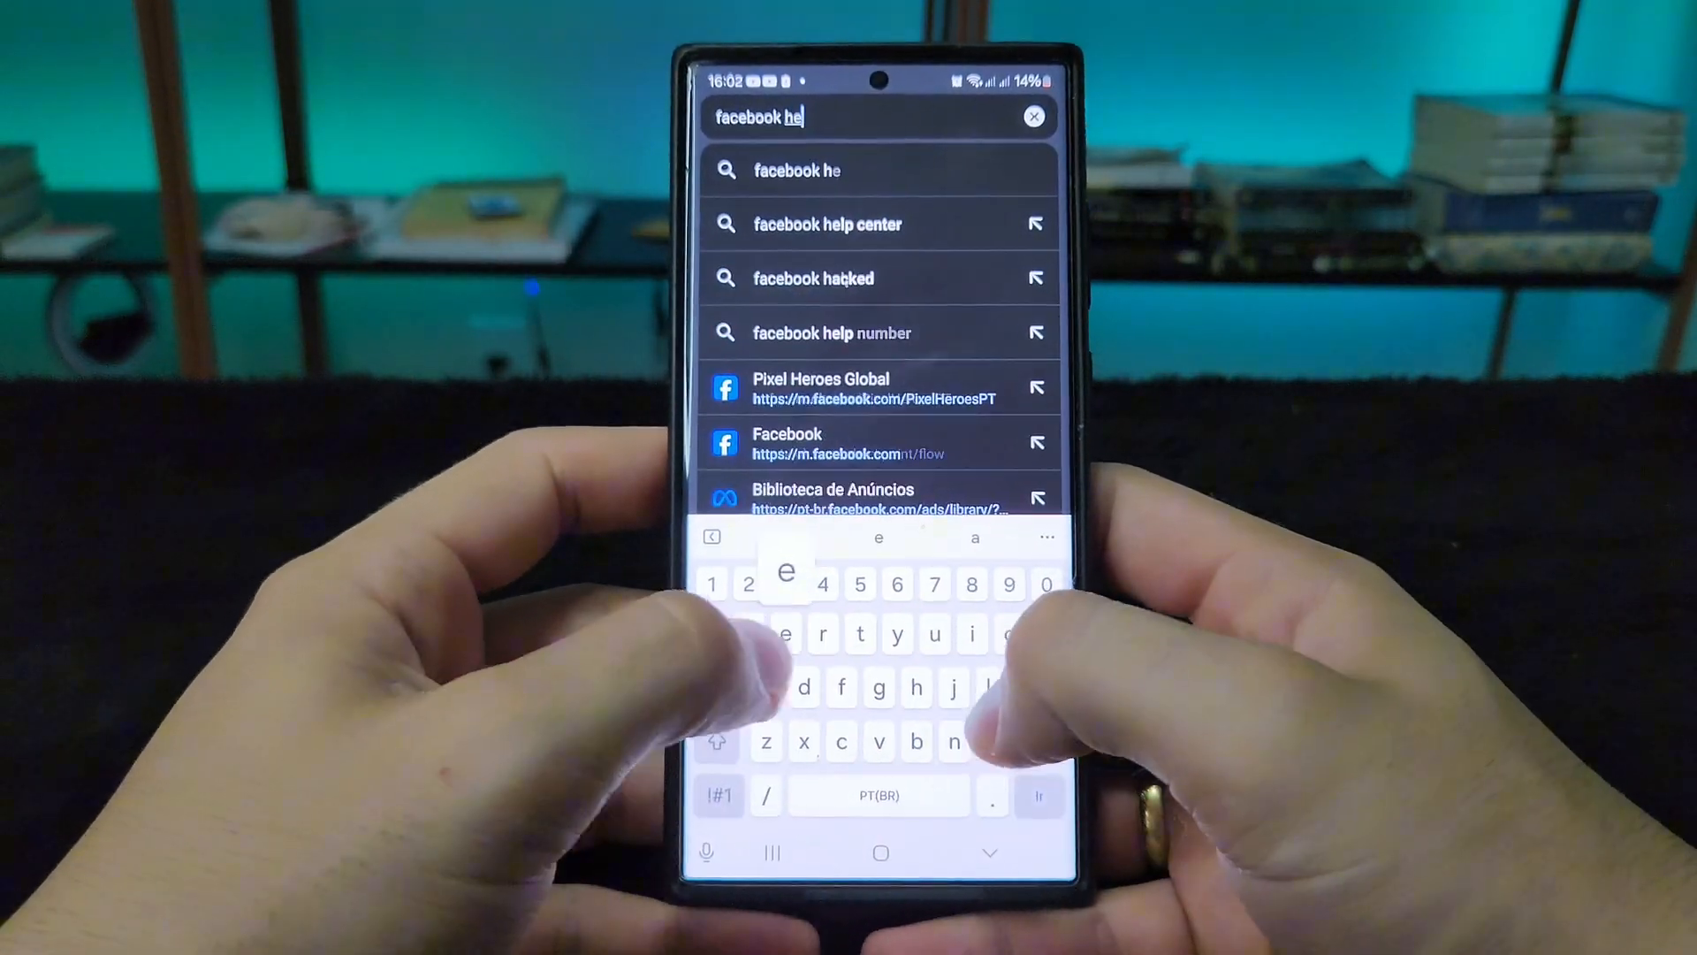
Search Google for 'facebook hacked' without signing in and browse the results.
left_click(813, 278)
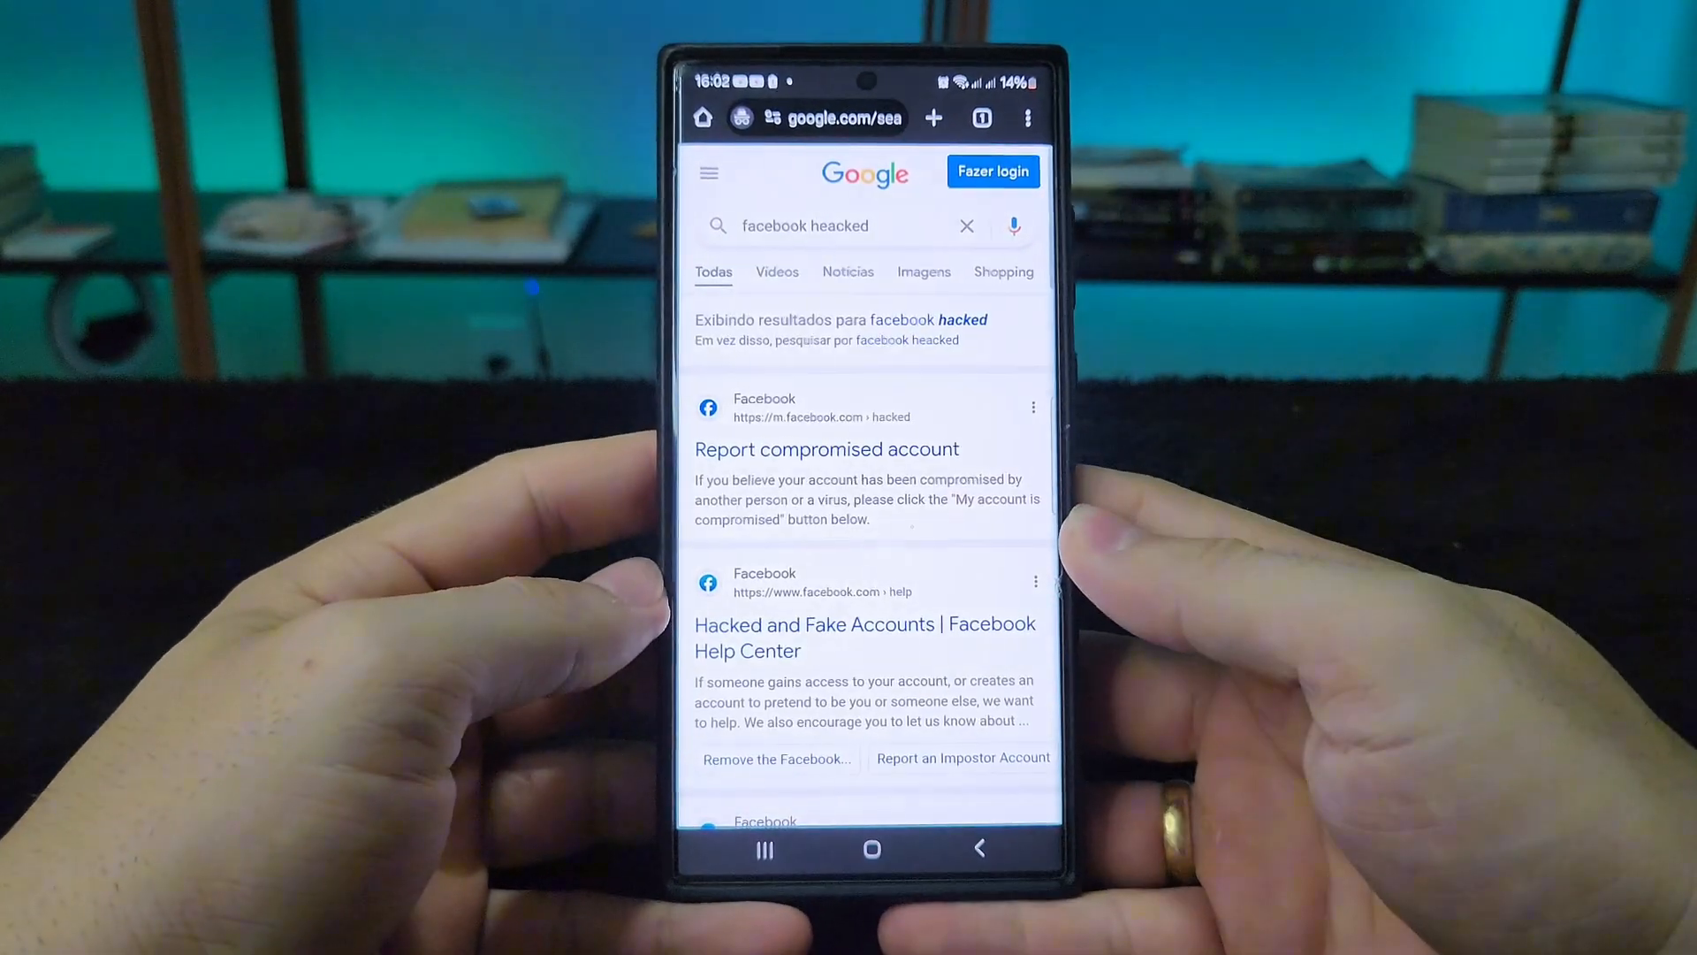
left_click(992, 172)
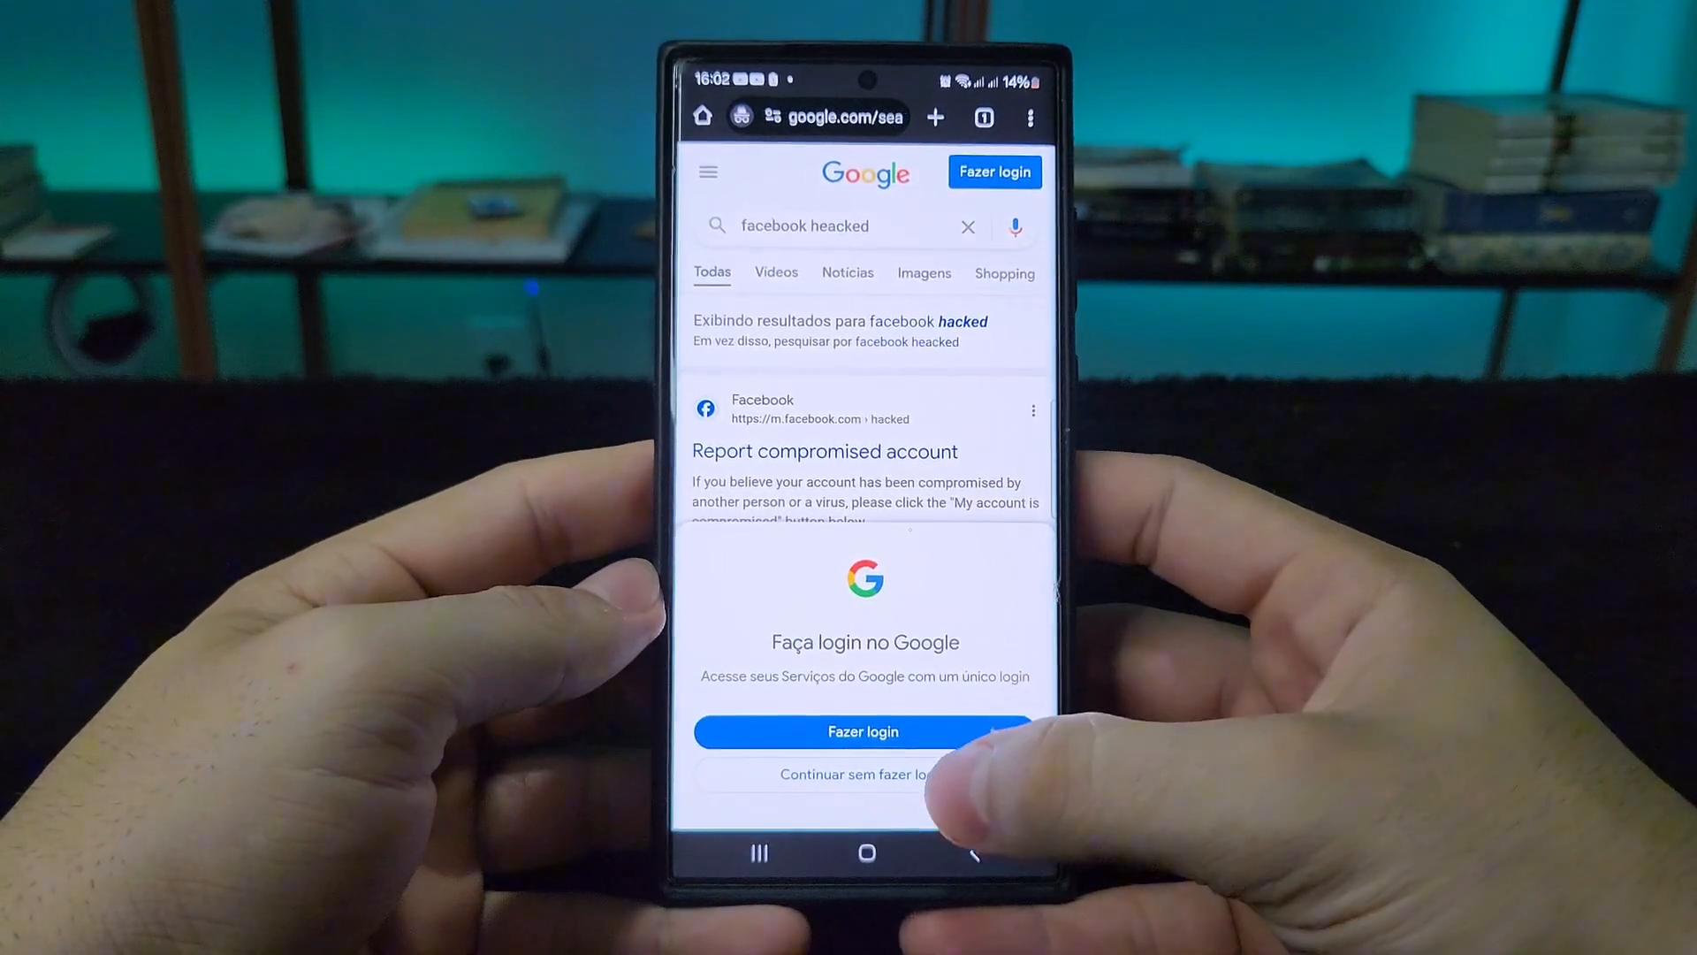
scroll("up", 3)
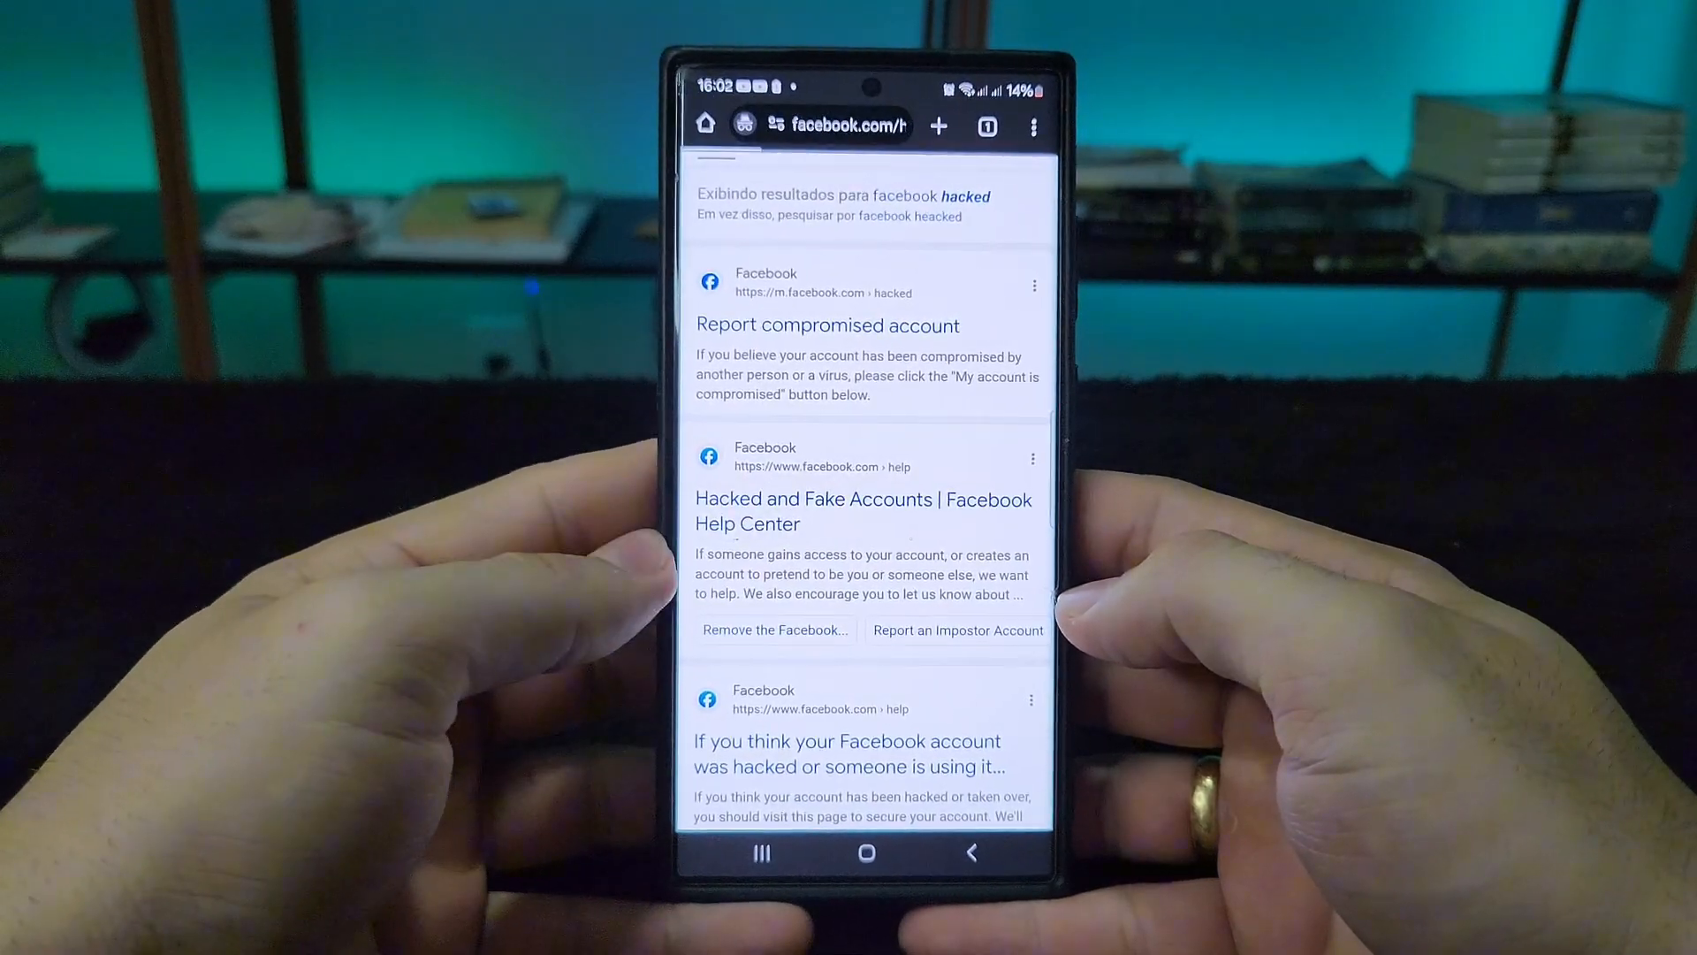
Open the Hacked and Fake Accounts help article and scroll to its Hacked Accounts topics.
left_click(864, 511)
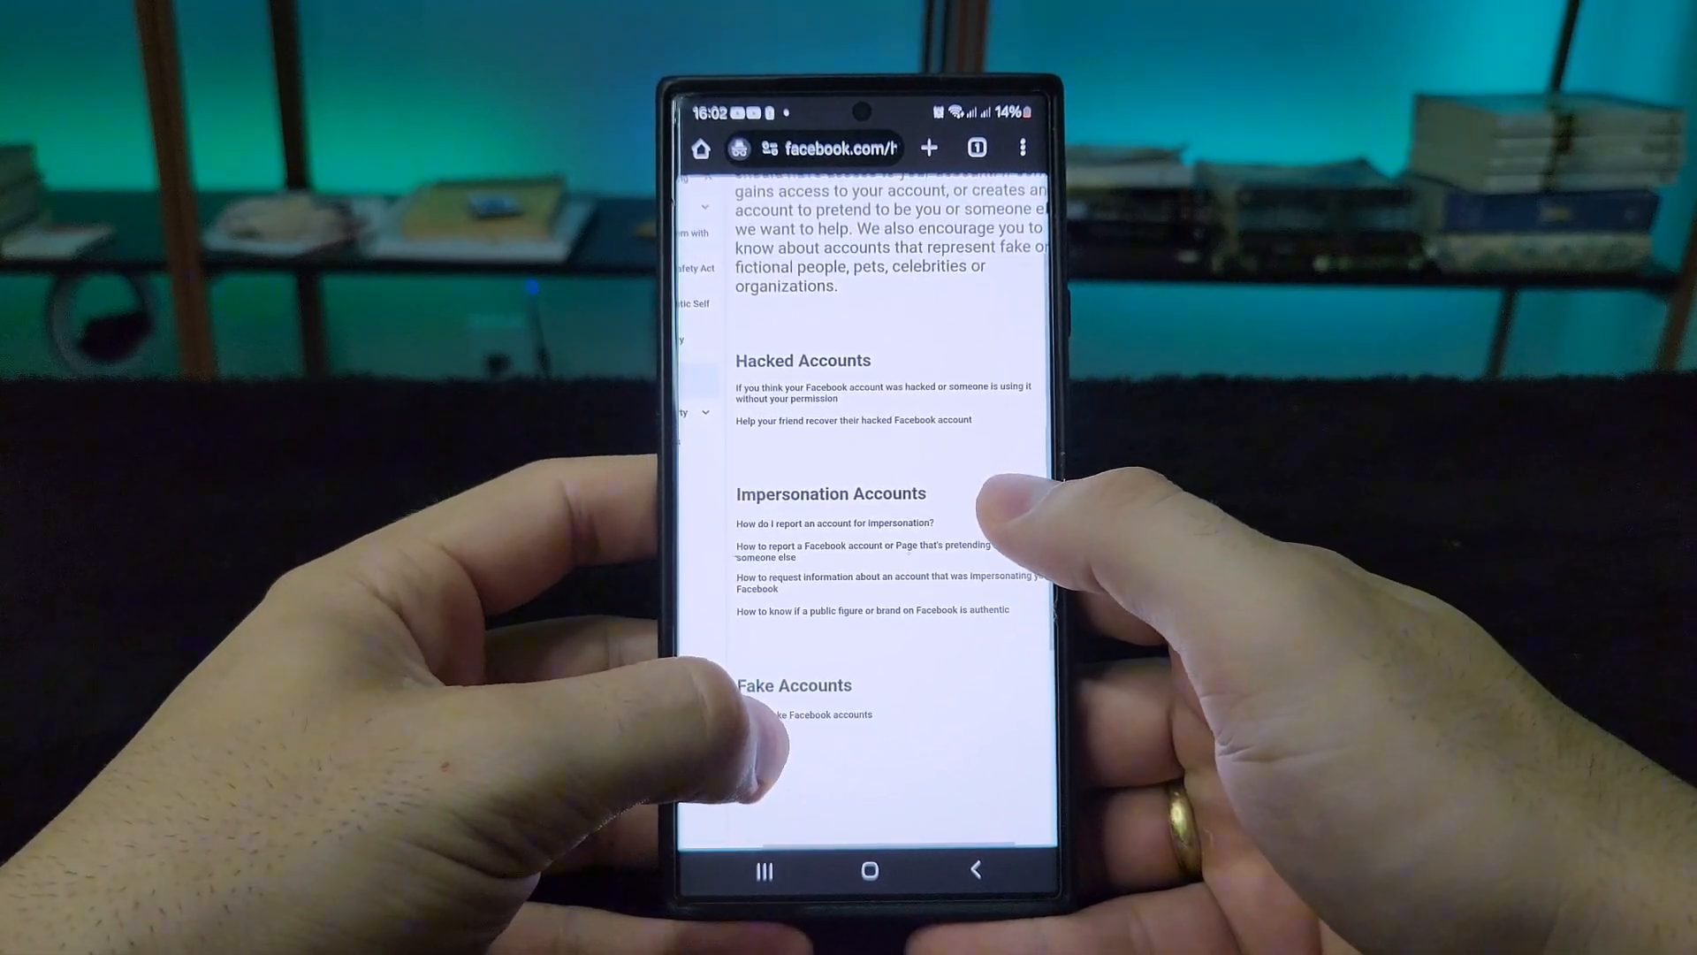
scroll("up", 3)
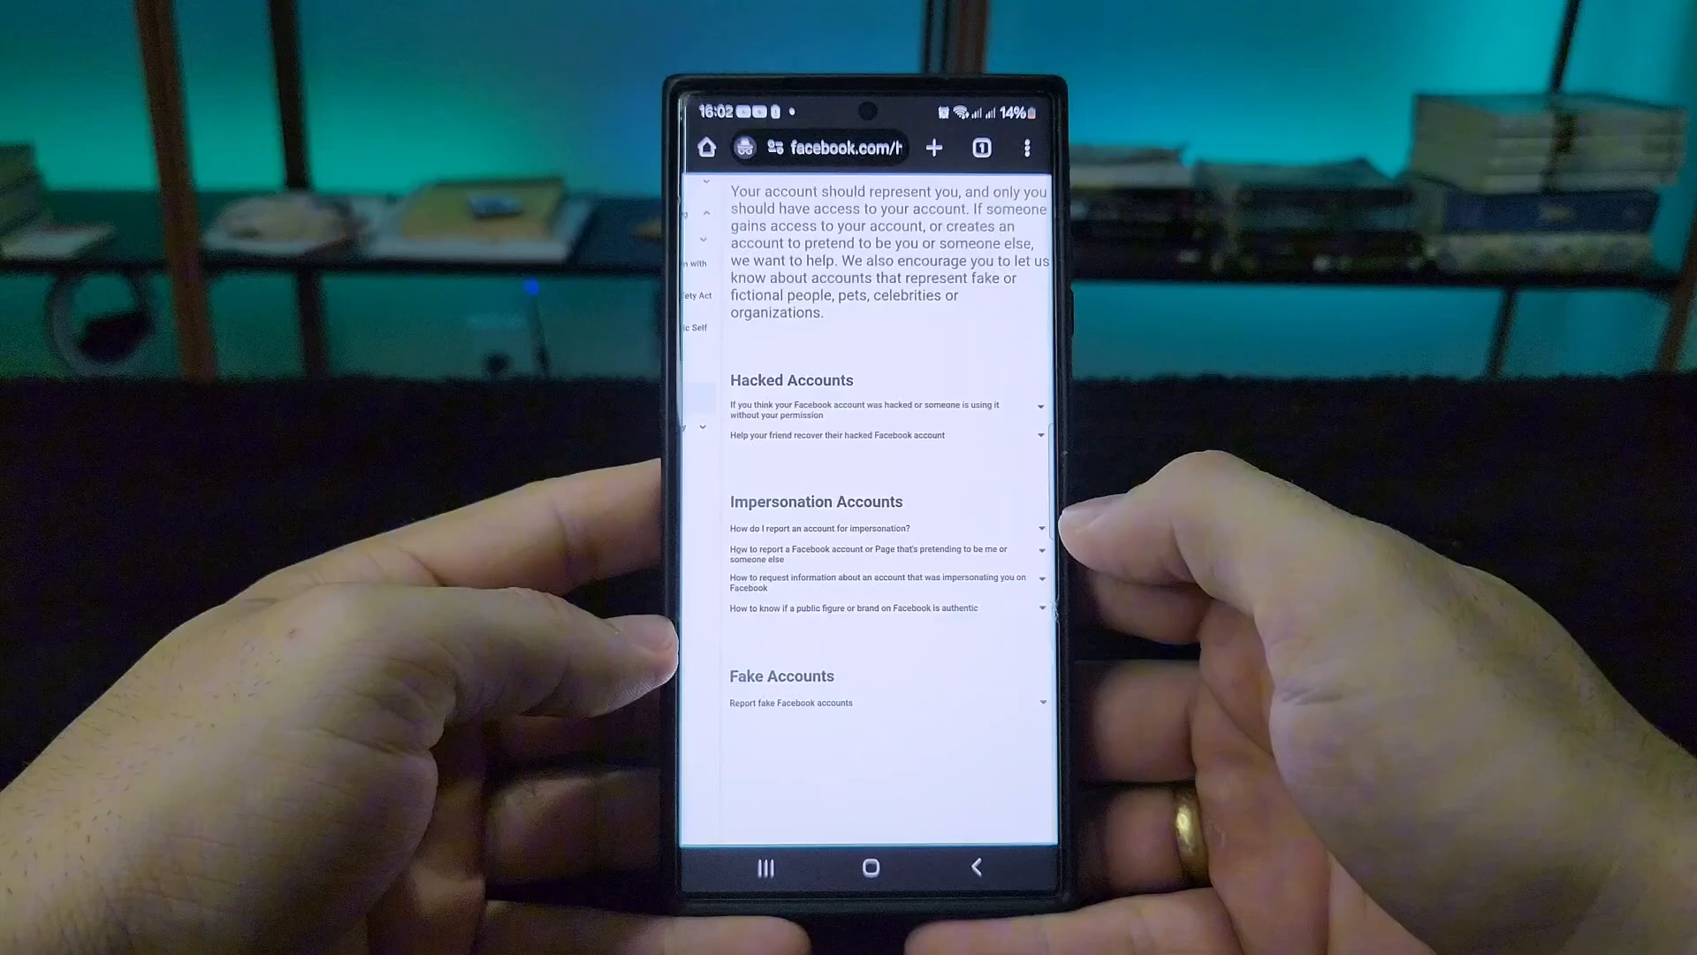
Answer the hacked-account guide: someone else gained access, no phone or email access, then follow the identify-account link.
left_click(887, 408)
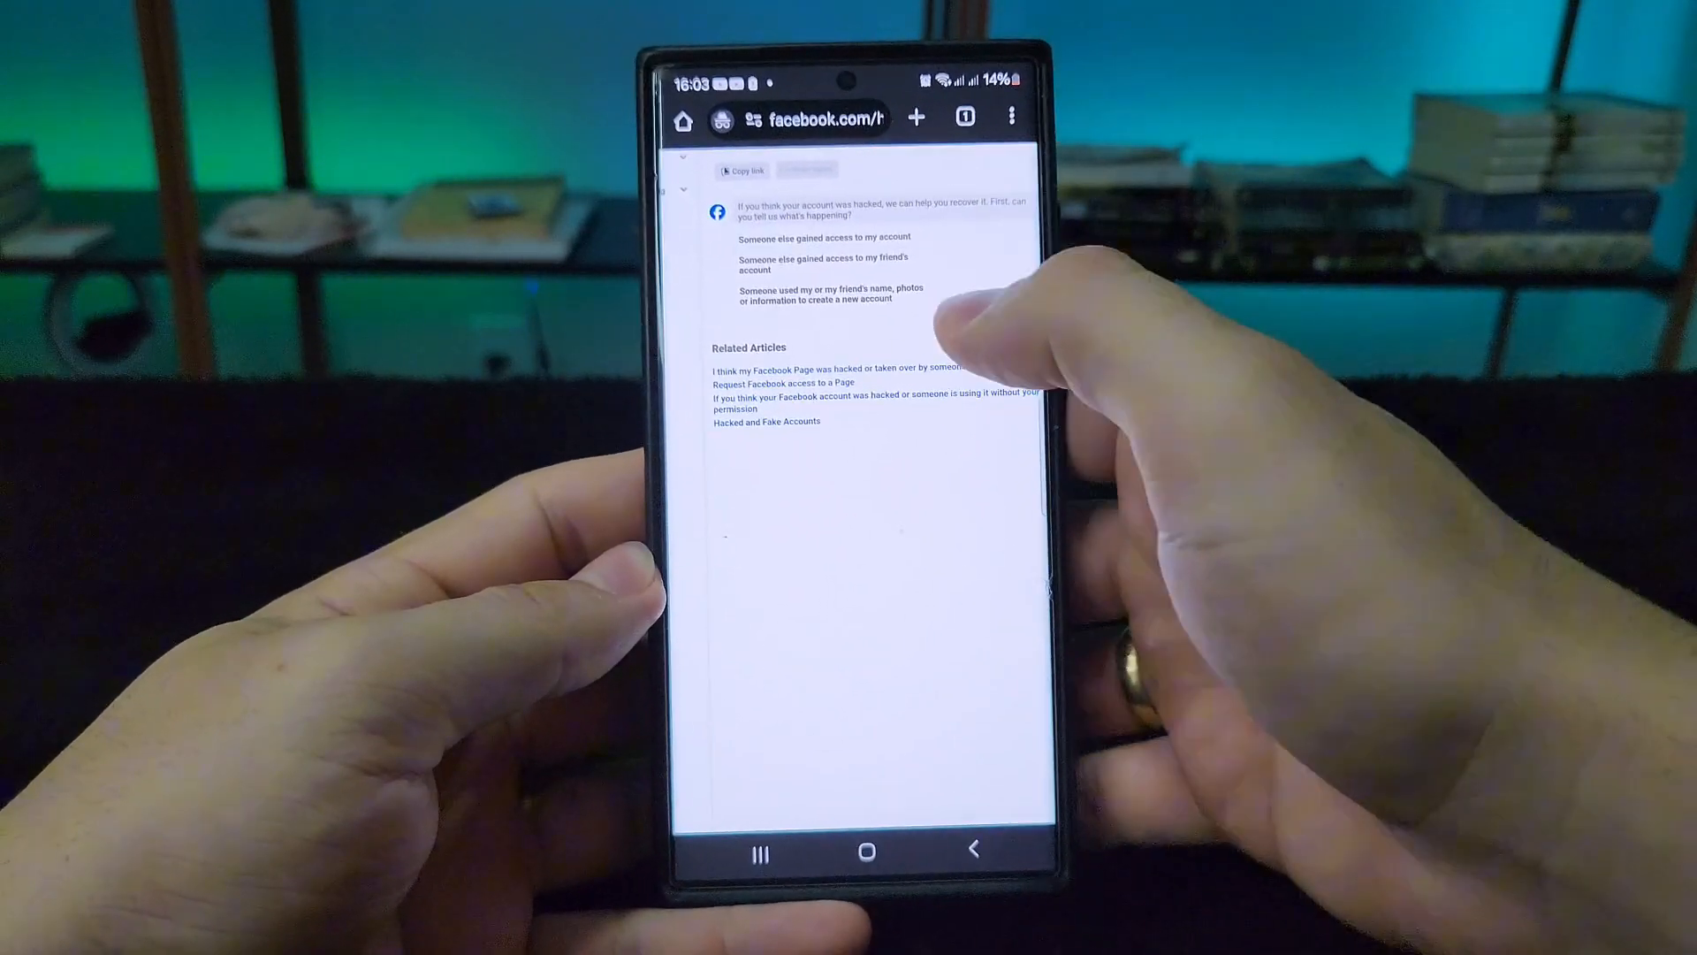
left_click(822, 237)
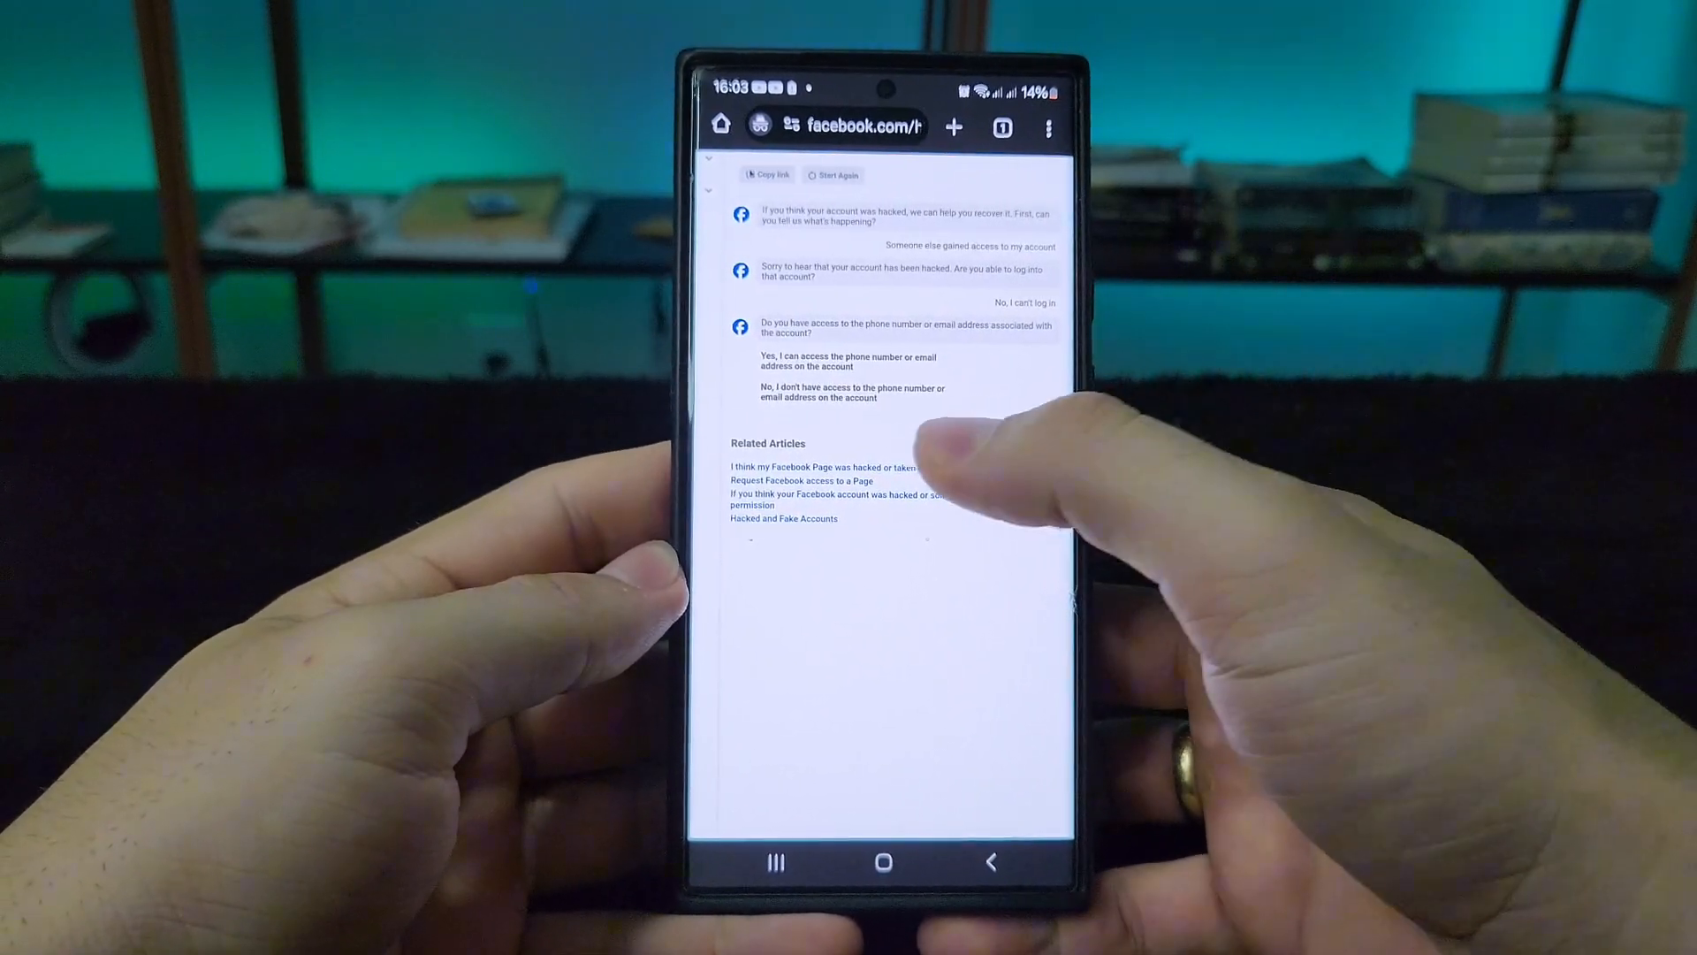
left_click(852, 393)
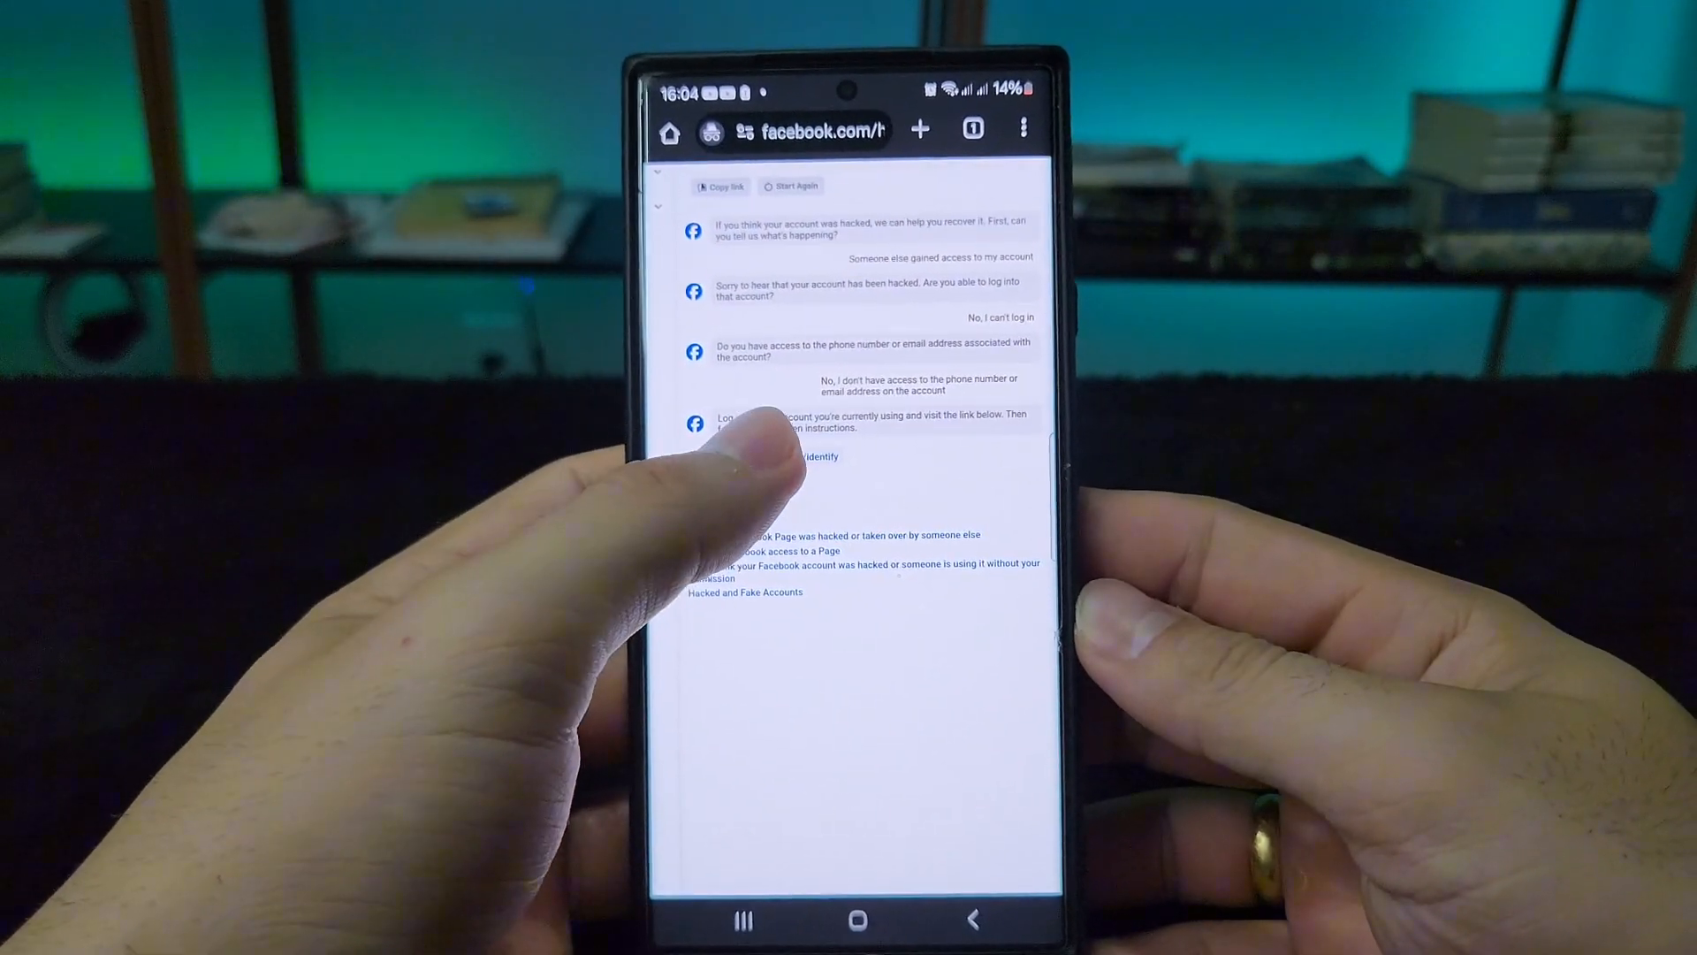
left_click(822, 456)
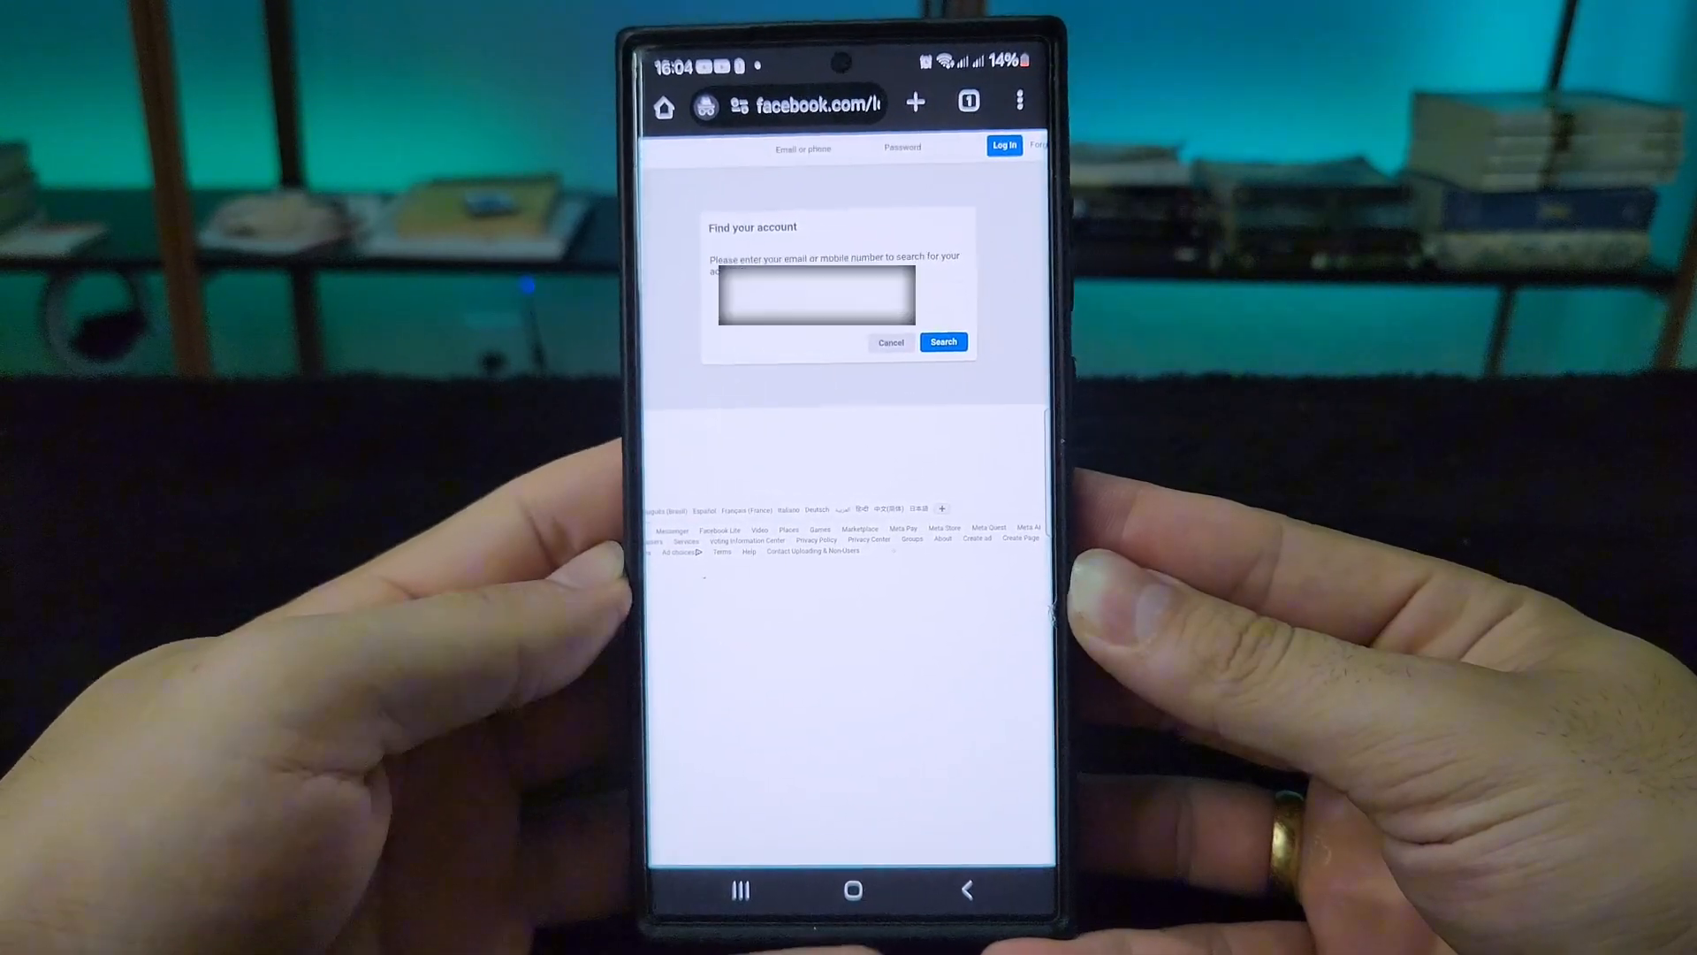
Search Find your account with the entered email or mobile number.
left_click(817, 299)
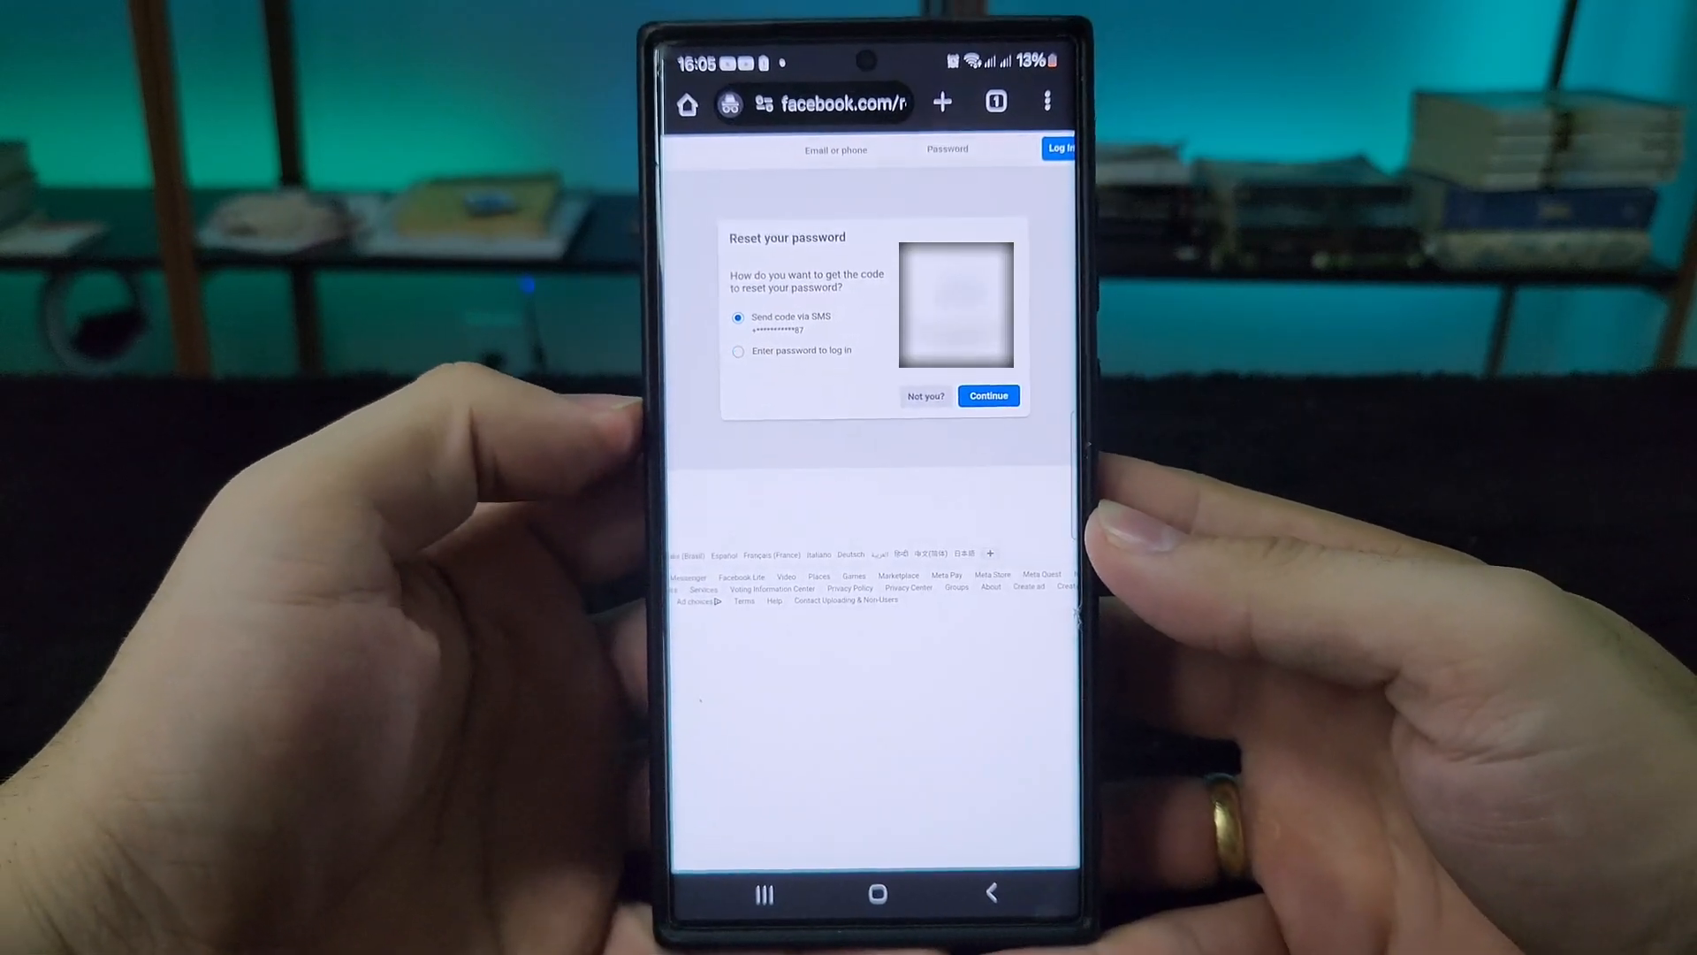
Choose 'Send code via SMS' as the password reset method.
left_click(739, 350)
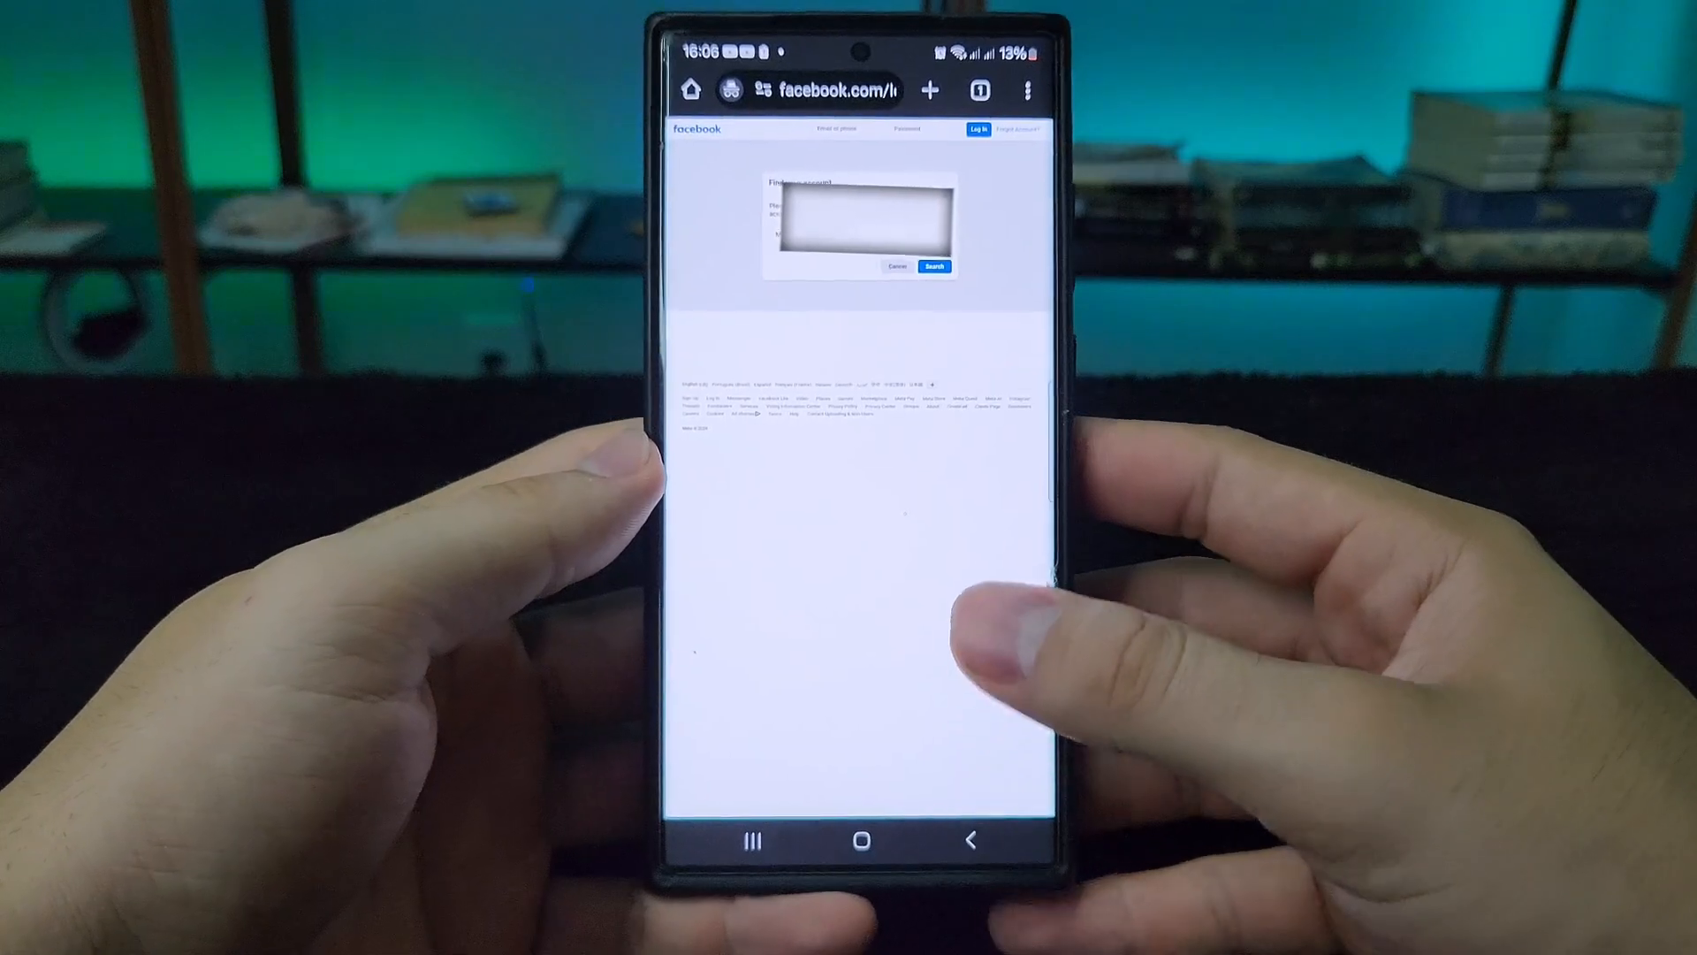
Return to Find your account and select the email or mobile number field for editing.
left_click(860, 224)
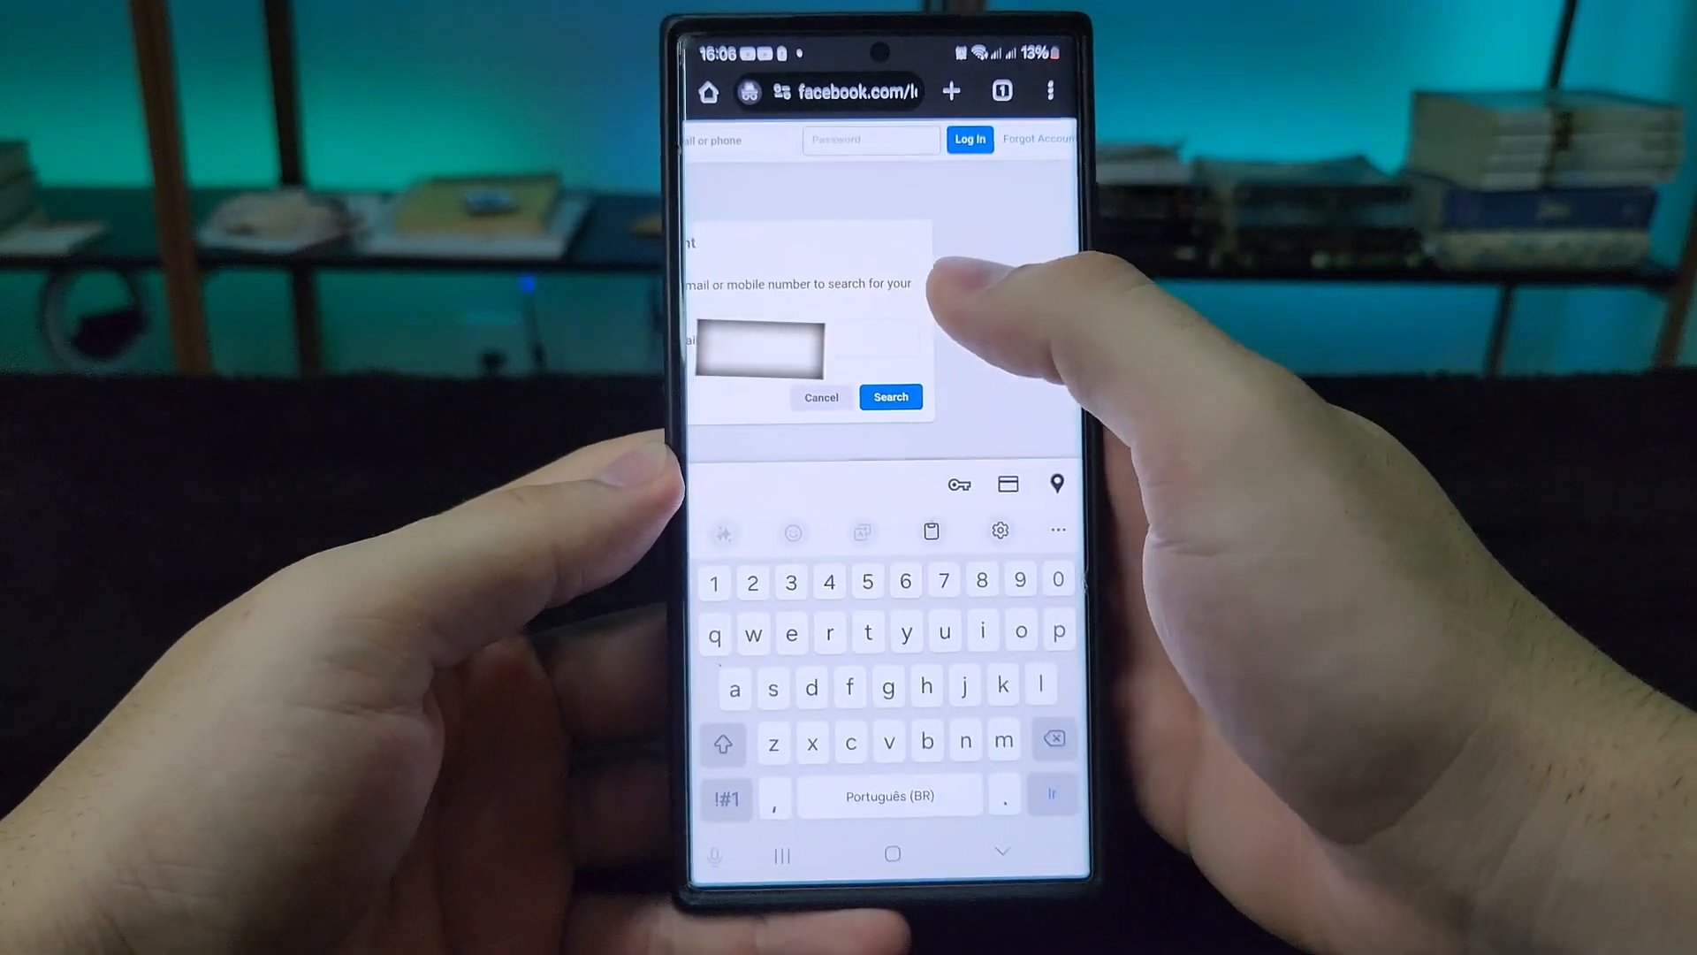